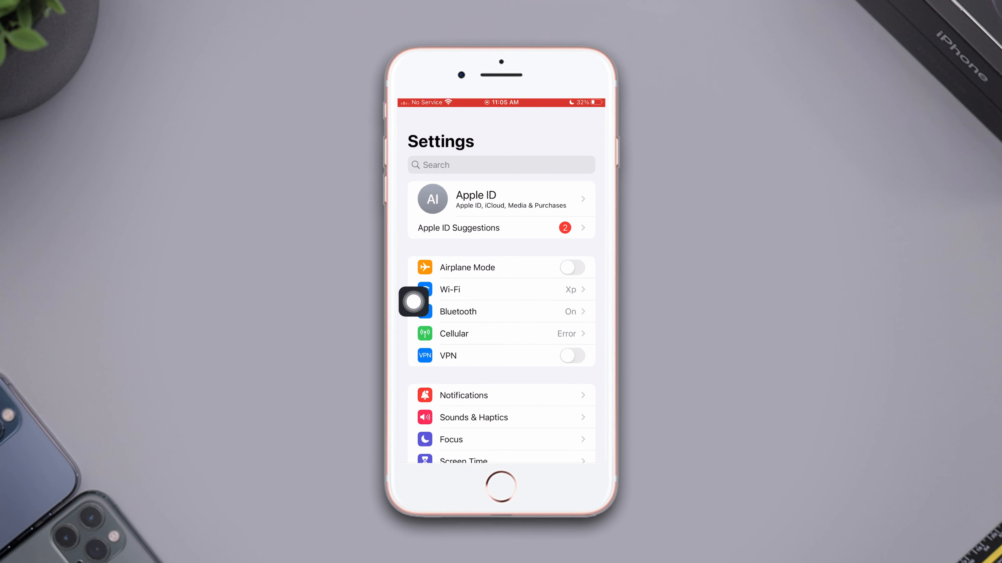
# Return to the home screen from Settings using AssistiveTouch Home
pyautogui.click(500, 488)
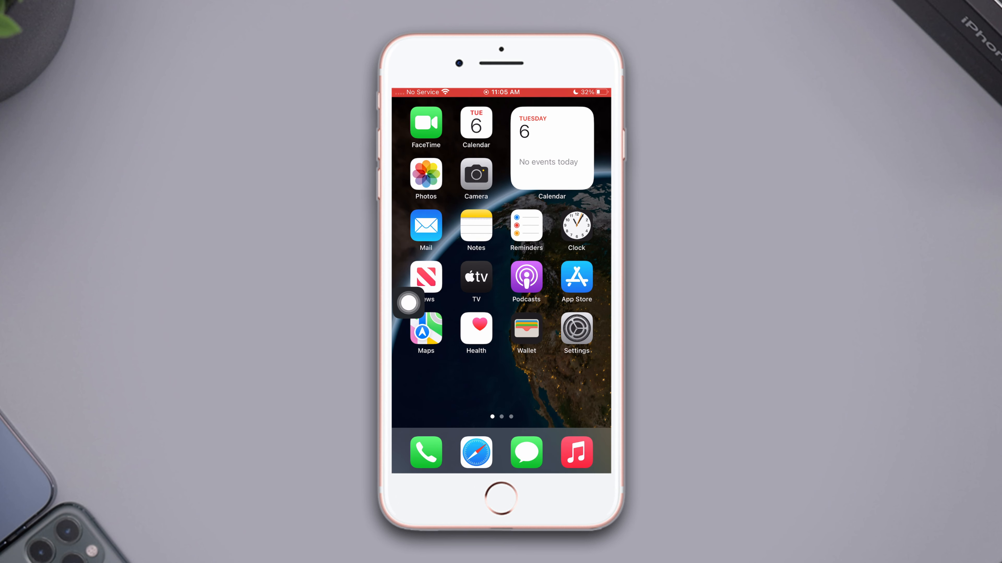
# Toggle Airplane Mode on and back off in Settings to refresh cellular
pyautogui.click(575, 332)
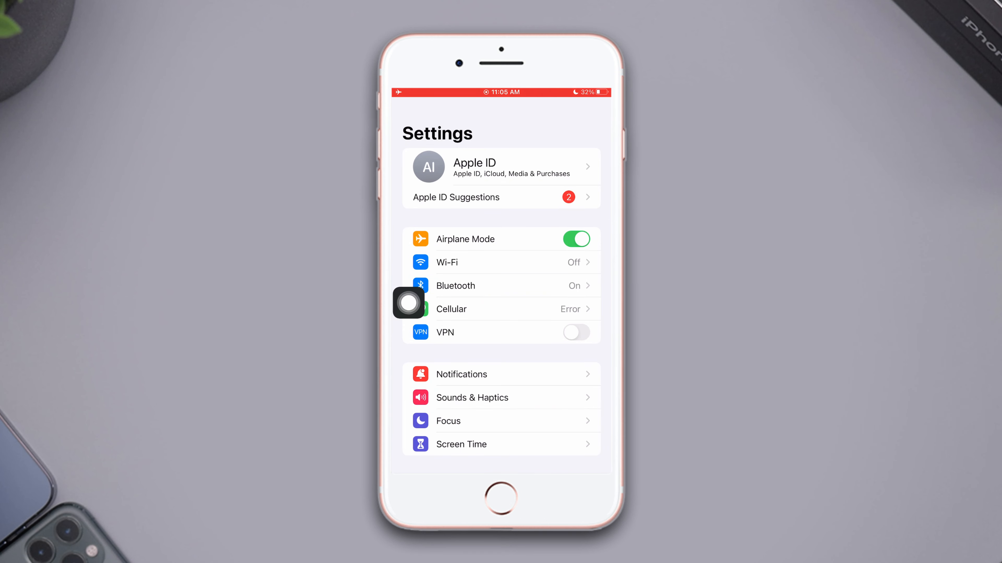
pyautogui.click(576, 239)
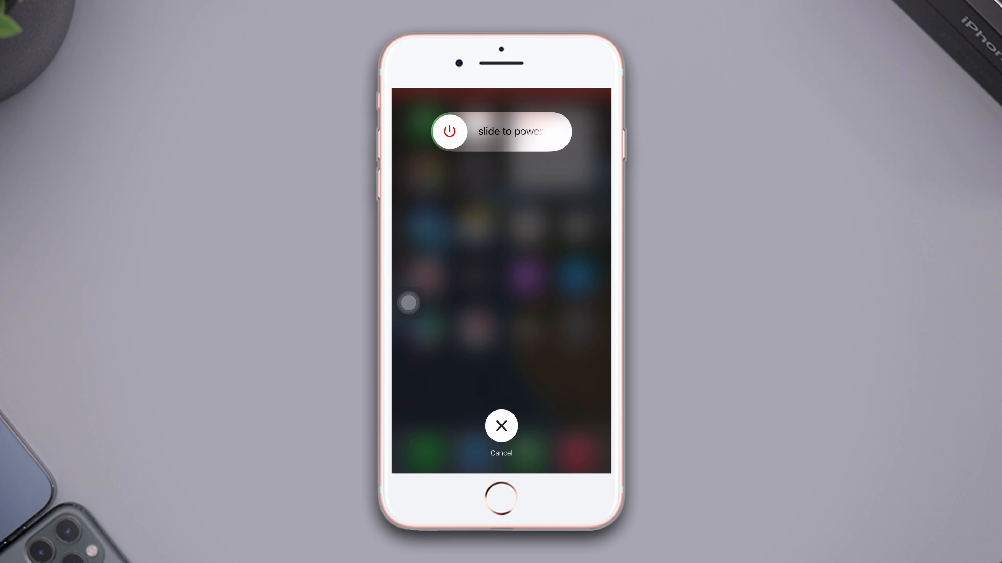
# Power the iPhone off with the slide-to-power-off slider to restart it
pyautogui.click(501, 426)
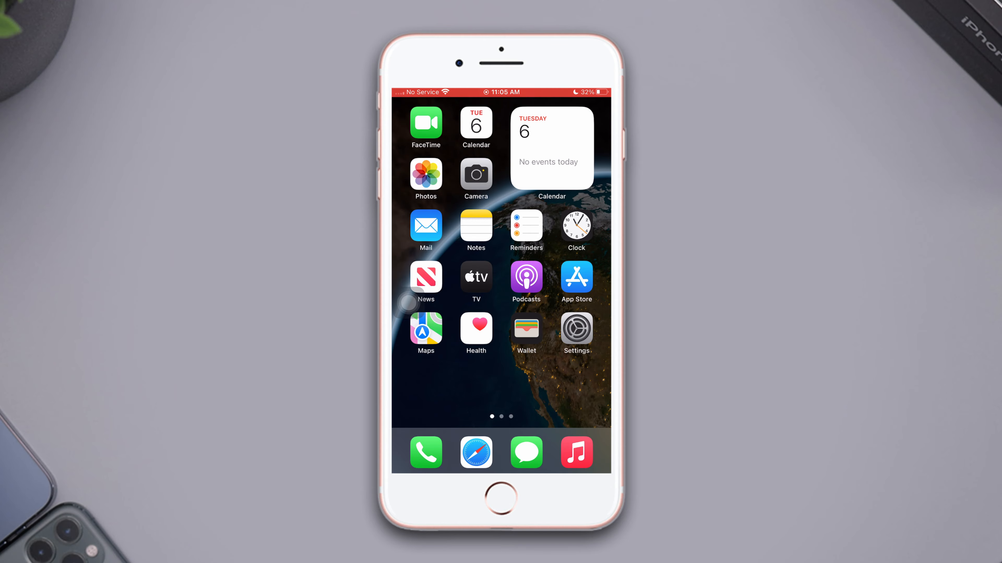
pyautogui.hscroll(-3)
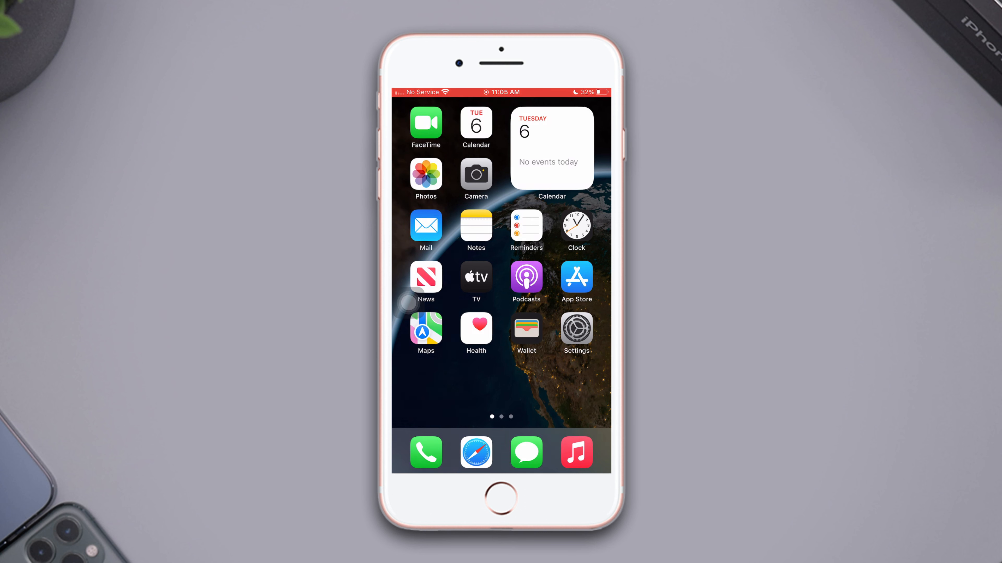
pyautogui.click(575, 332)
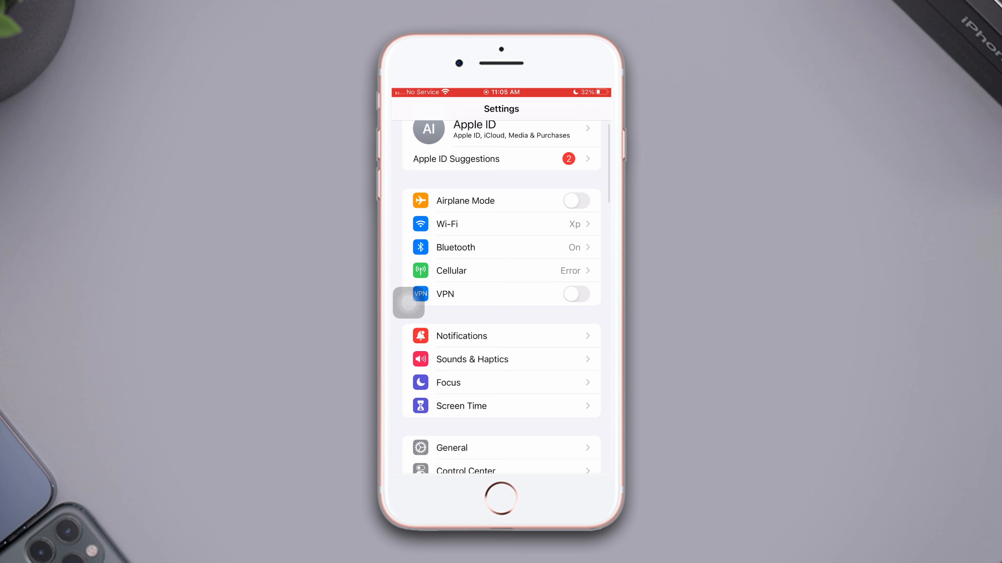
pyautogui.click(450, 448)
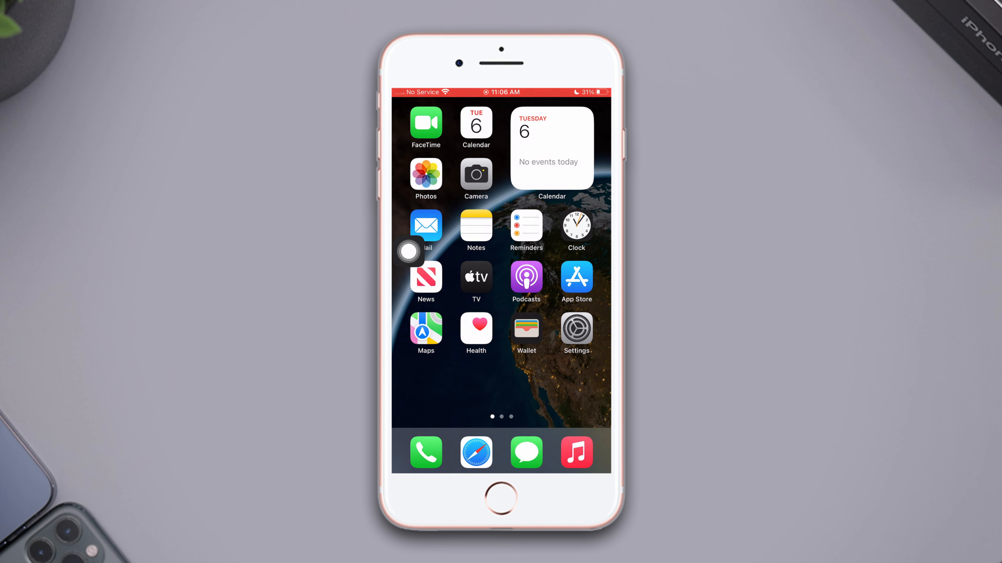
# Glance at the General page in Settings and return to the main settings list
pyautogui.click(574, 334)
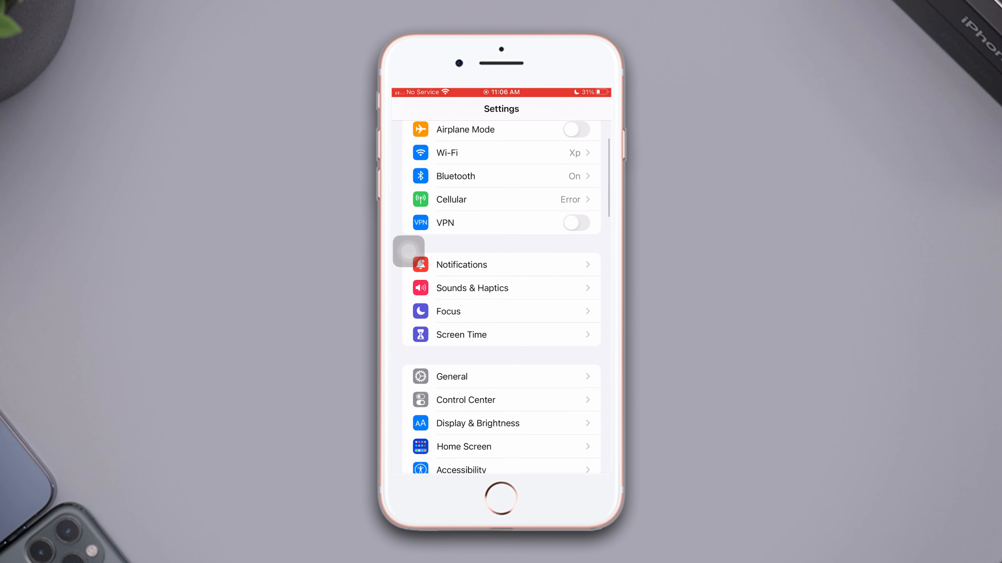
pyautogui.click(451, 376)
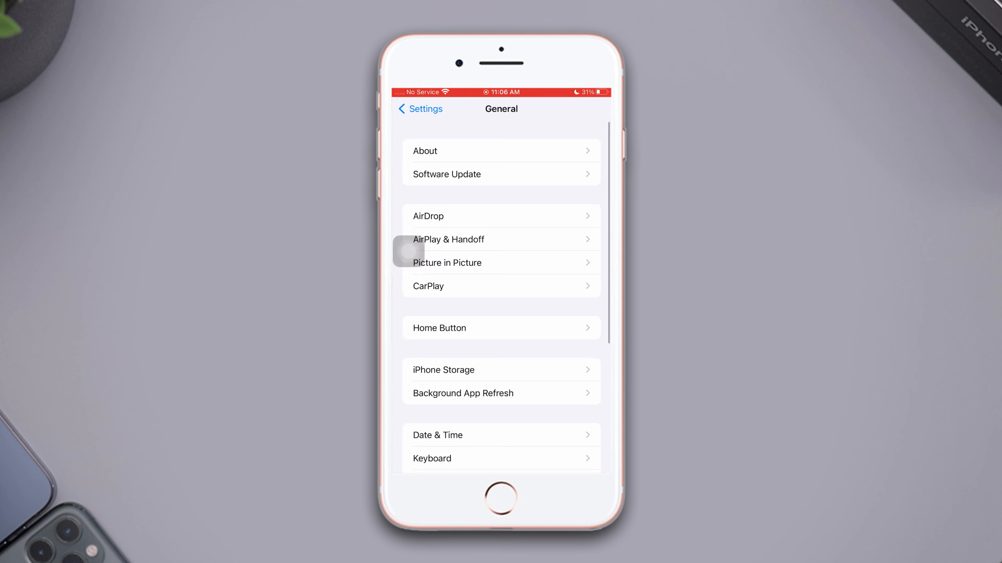
pyautogui.click(501, 151)
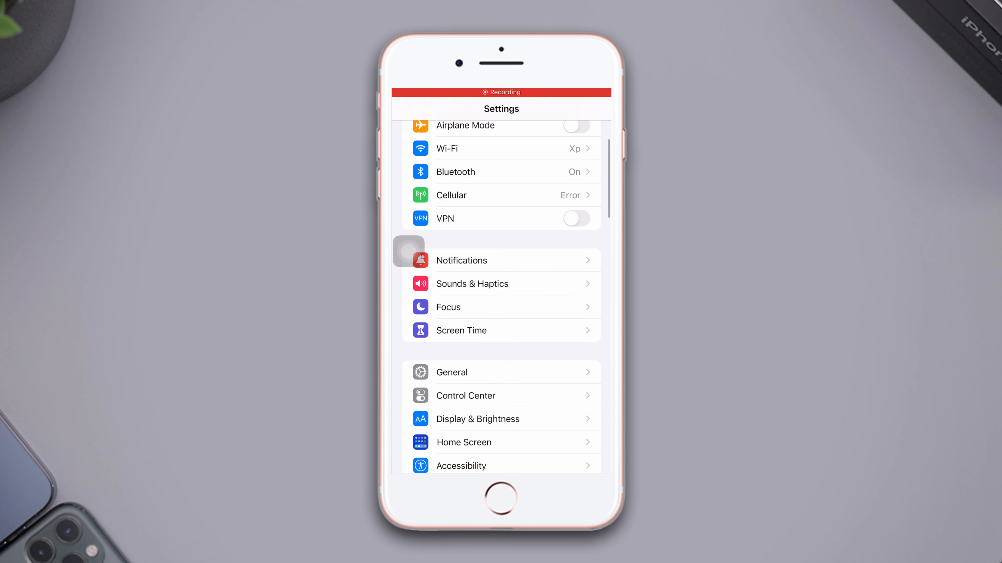
# Show the reset options under General > Transfer or Reset iPhone, including Reset Network Settings
pyautogui.click(451, 372)
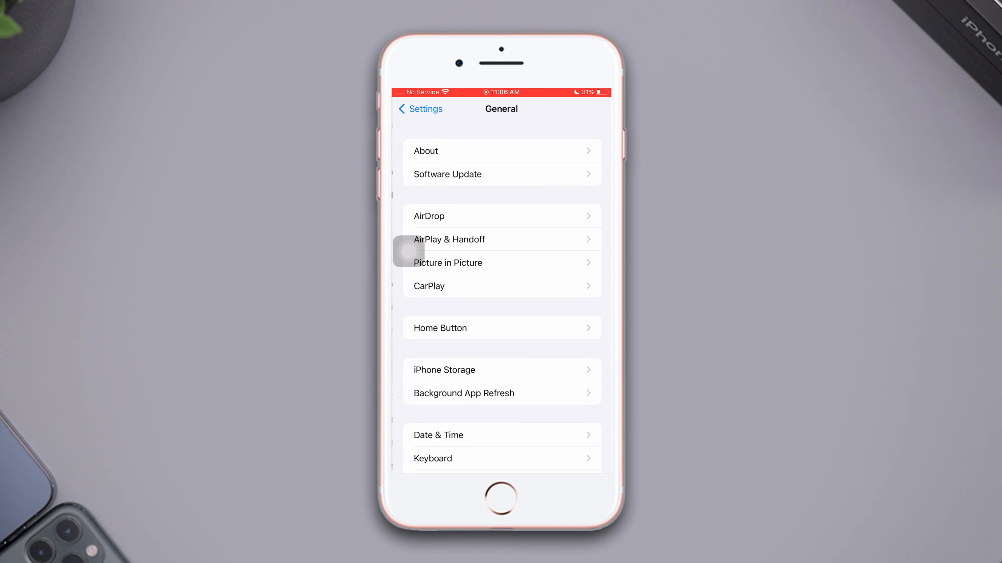
pyautogui.scroll(-3)
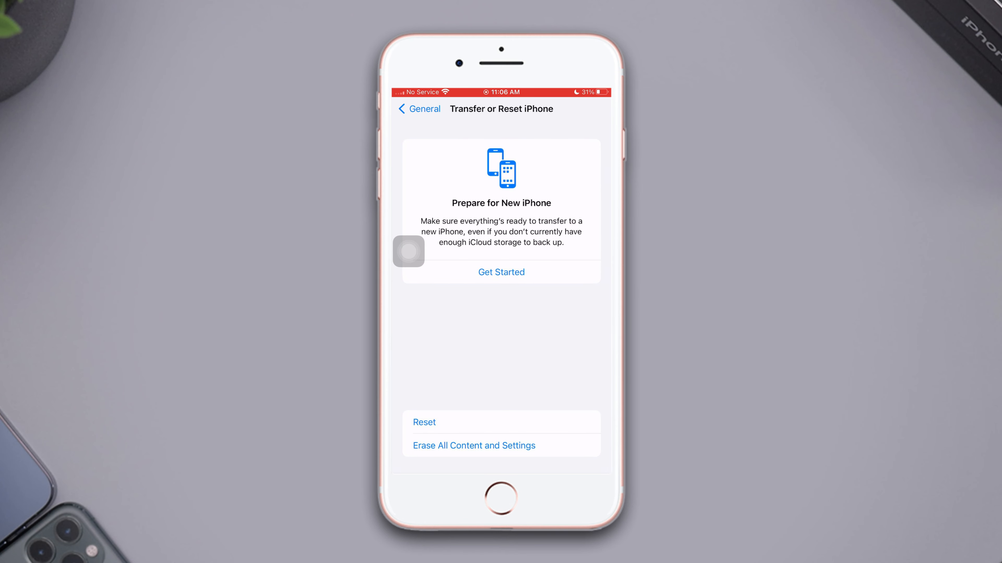
pyautogui.click(424, 422)
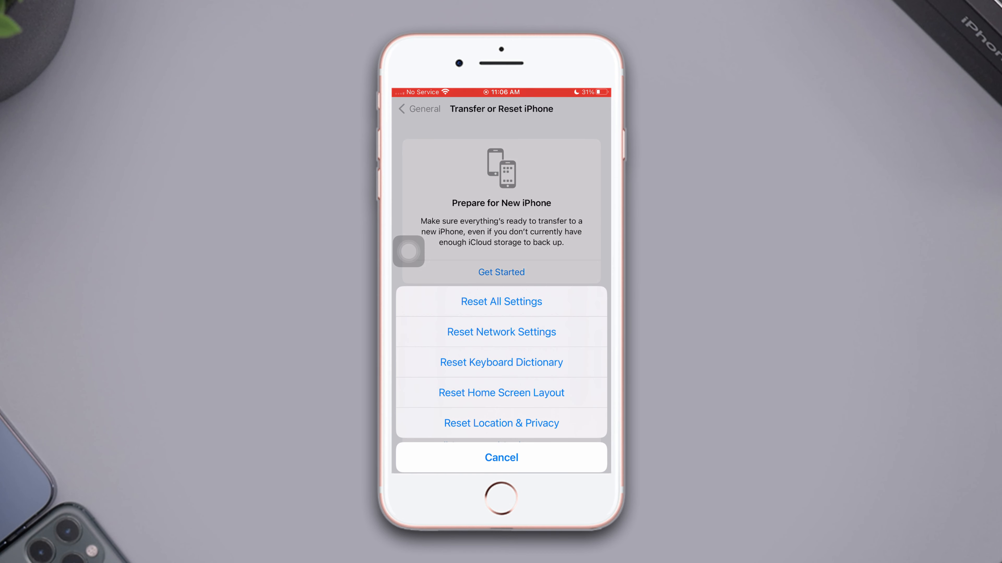